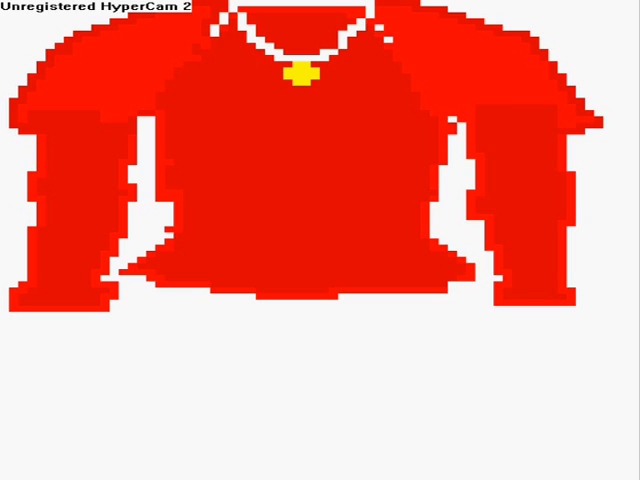
{"action": "mouse_move", "coordinate": [22, 332]}
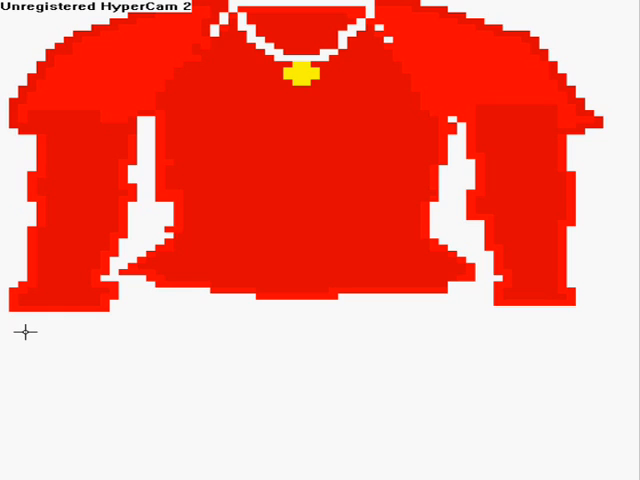